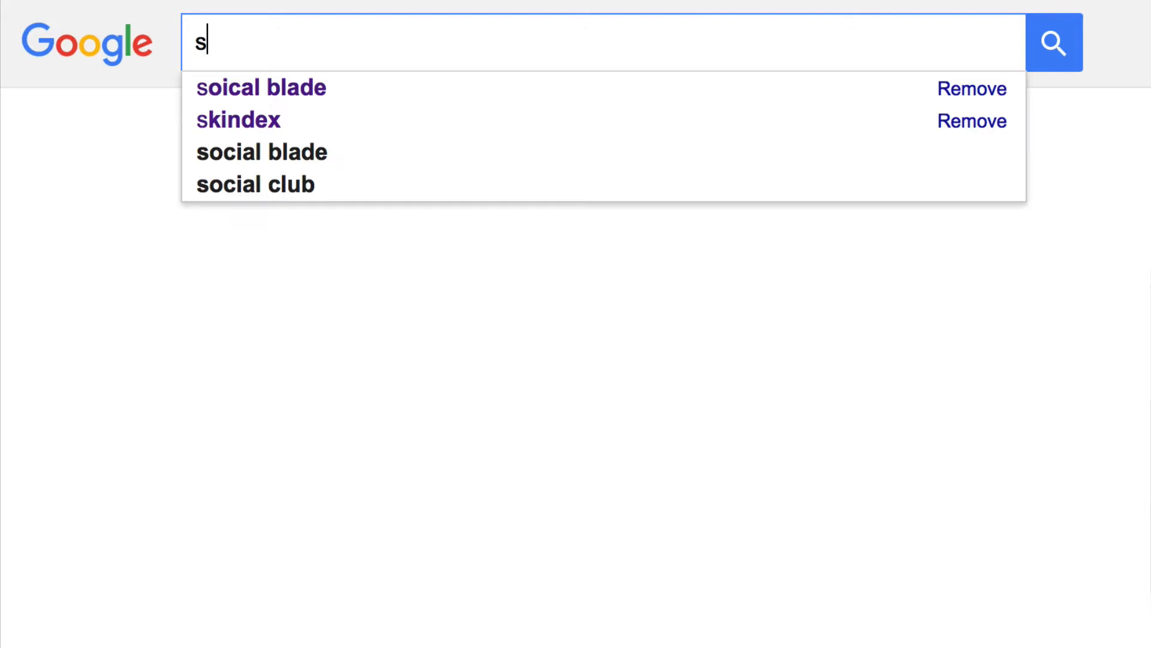
Step: Search Google for "social blade" and show the results with SocialBlade.com listed first
type("ocial blade")
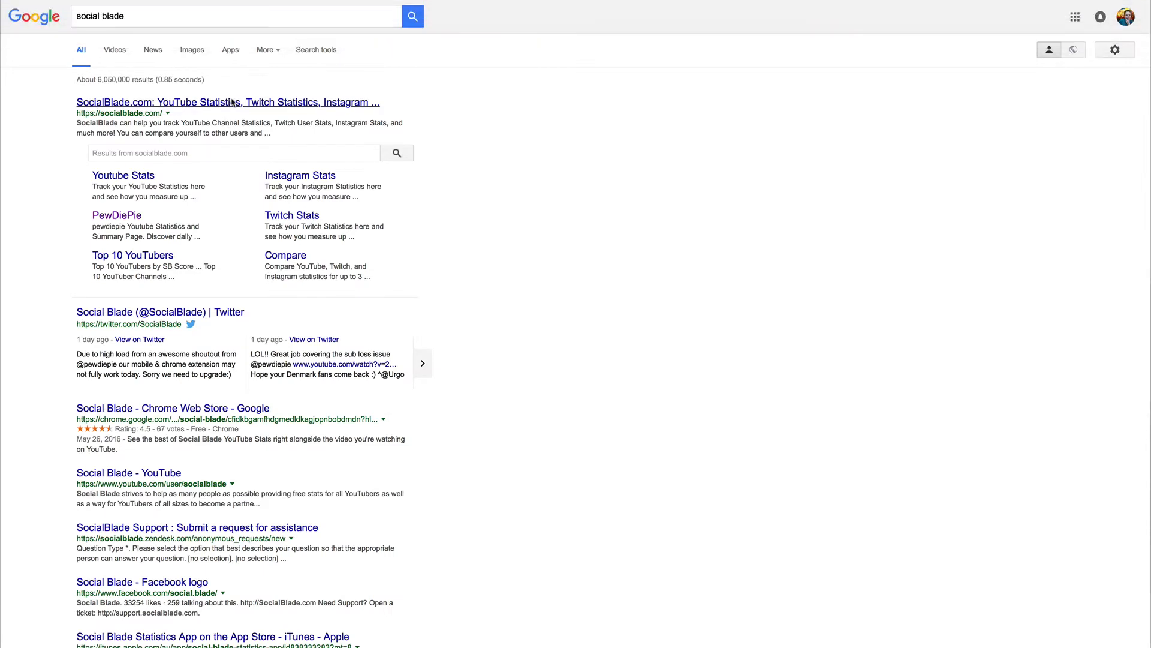
Step: On the Social Blade site, look up the NickallumBrothers YouTube channel
left_click(228, 102)
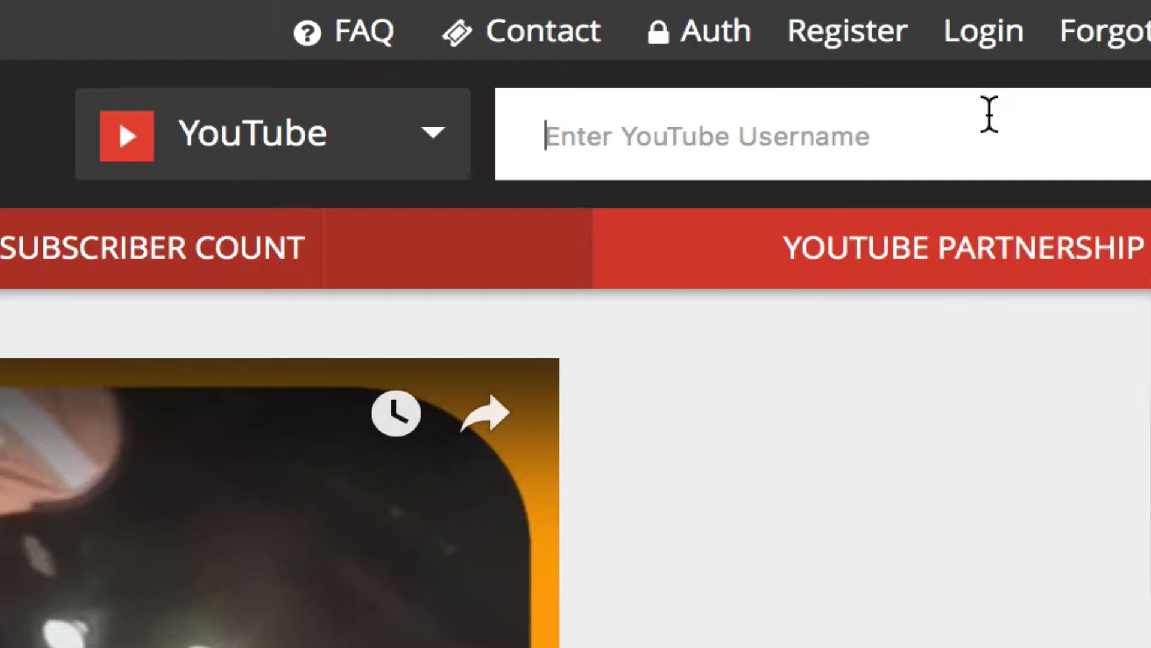
type("Nic")
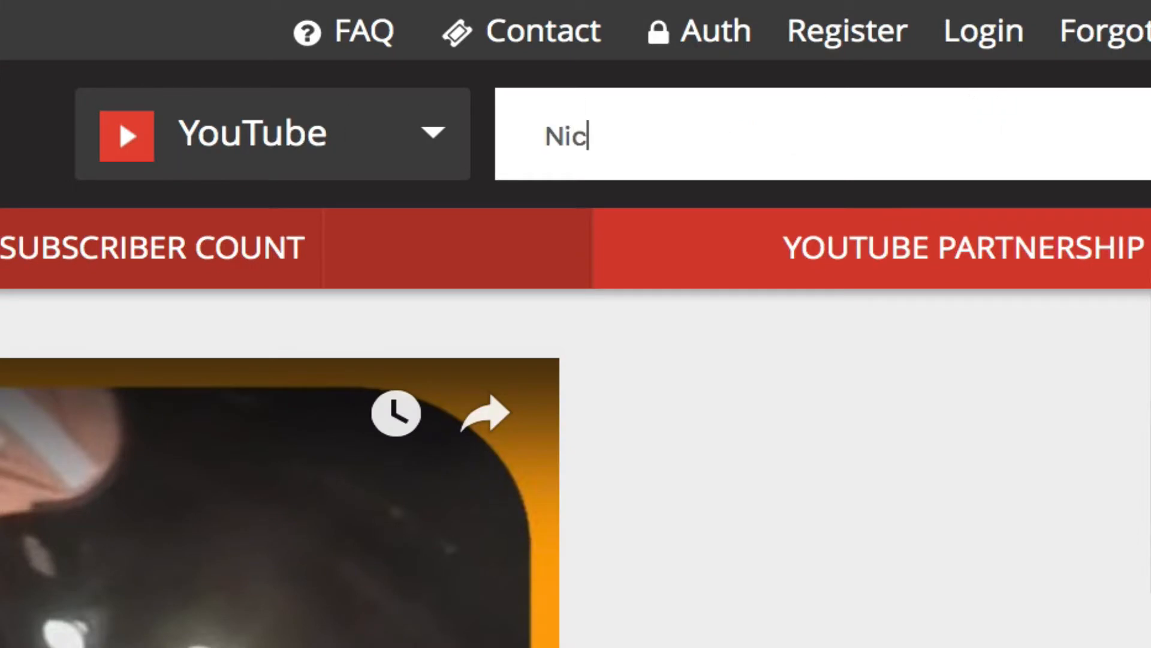
type("kallumBrothers")
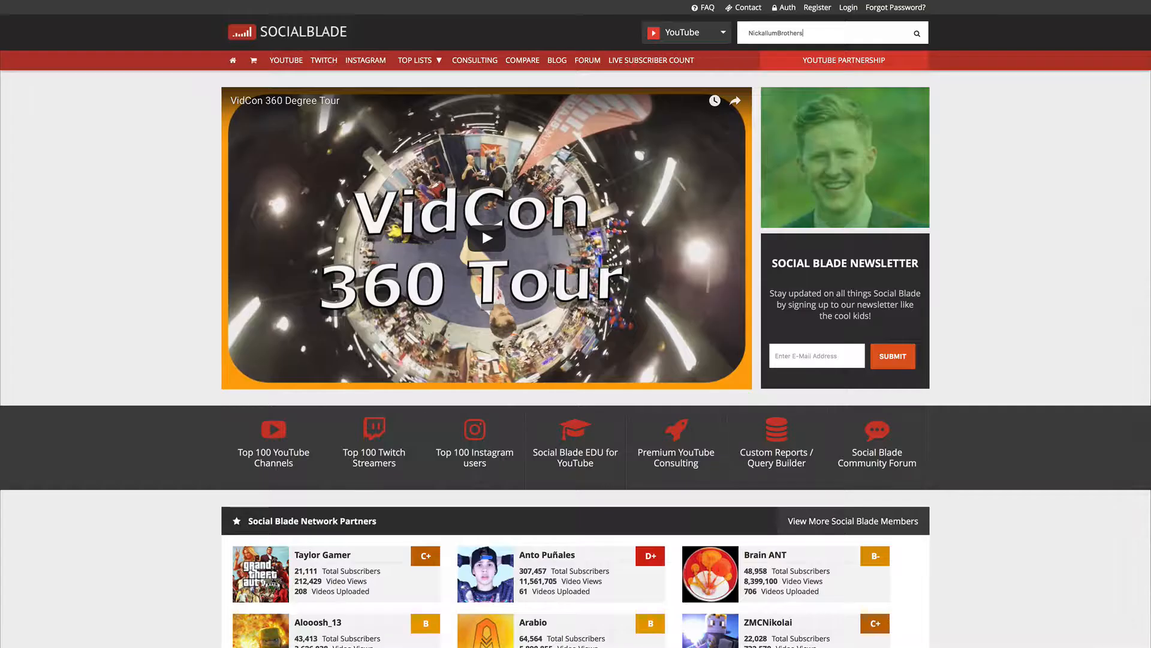
left_click(915, 32)
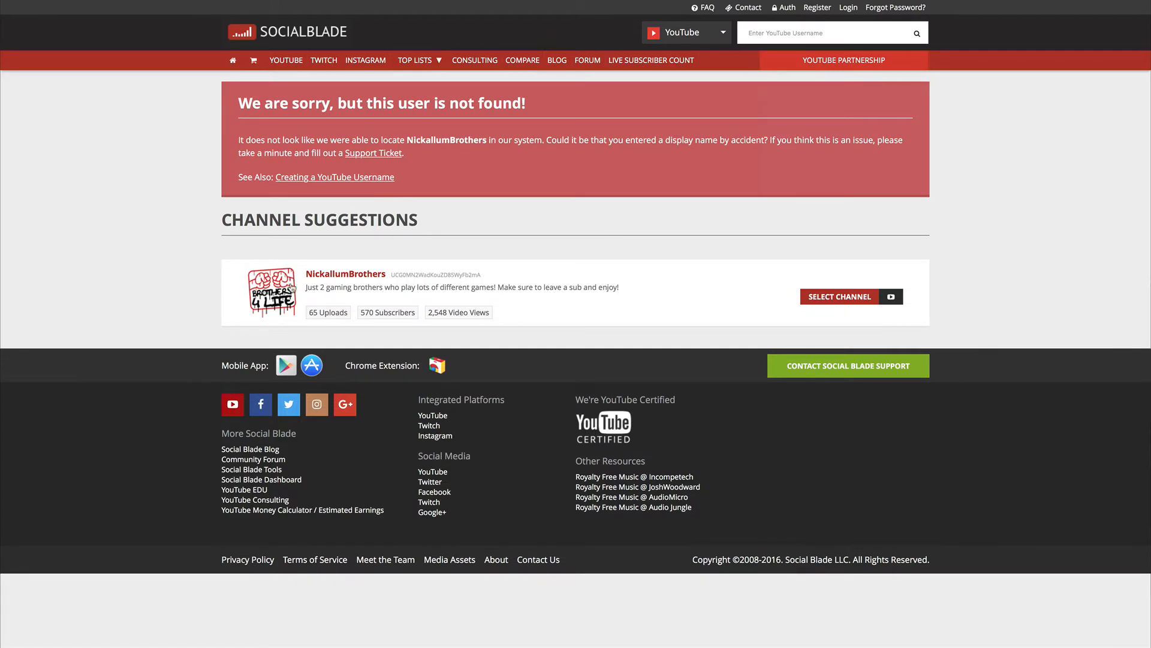
Step: Select the NickallumBrothers channel and view its daily stats table with the -291 drop on 2016-06-28
left_click(840, 296)
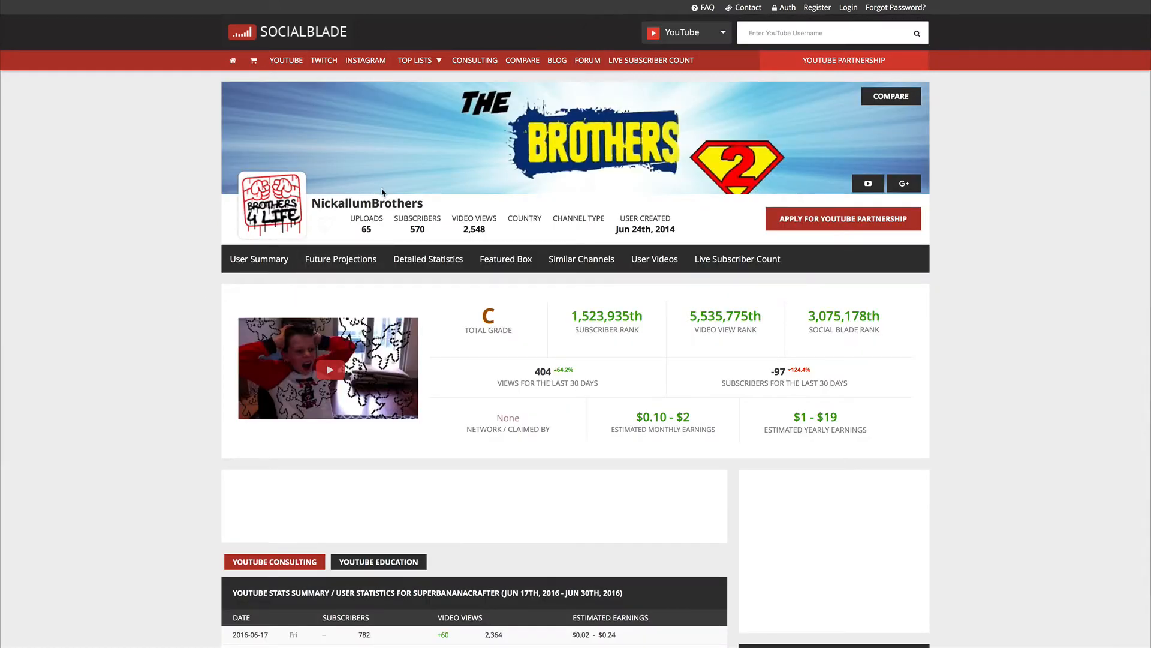
scroll("down", 3)
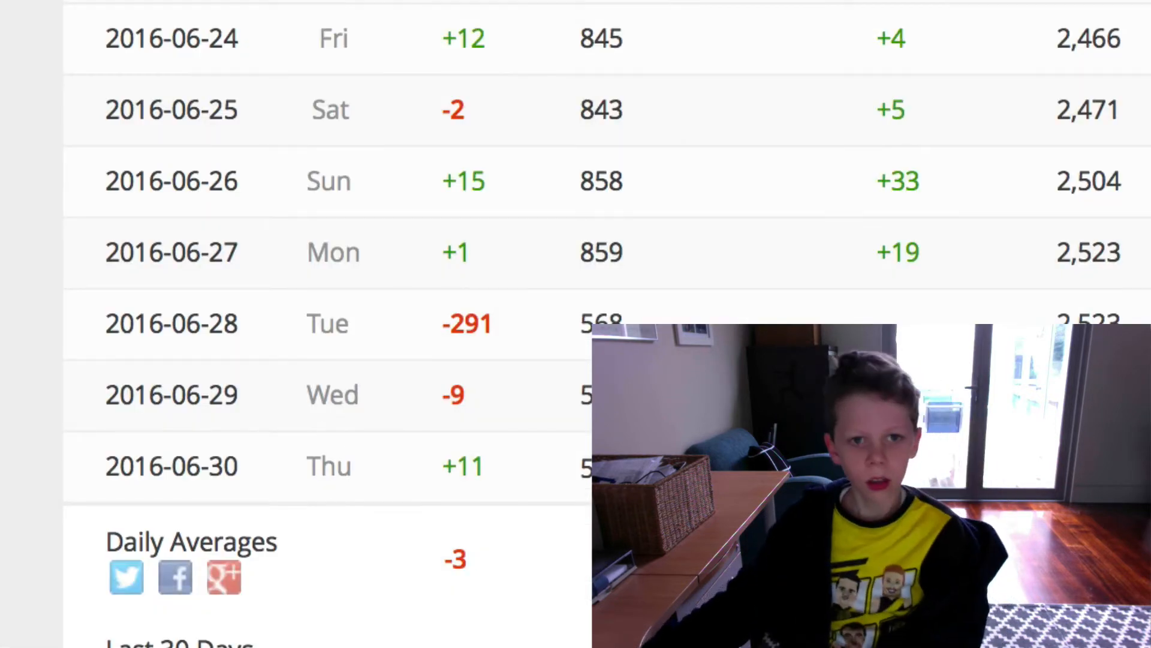
scroll("up", 3)
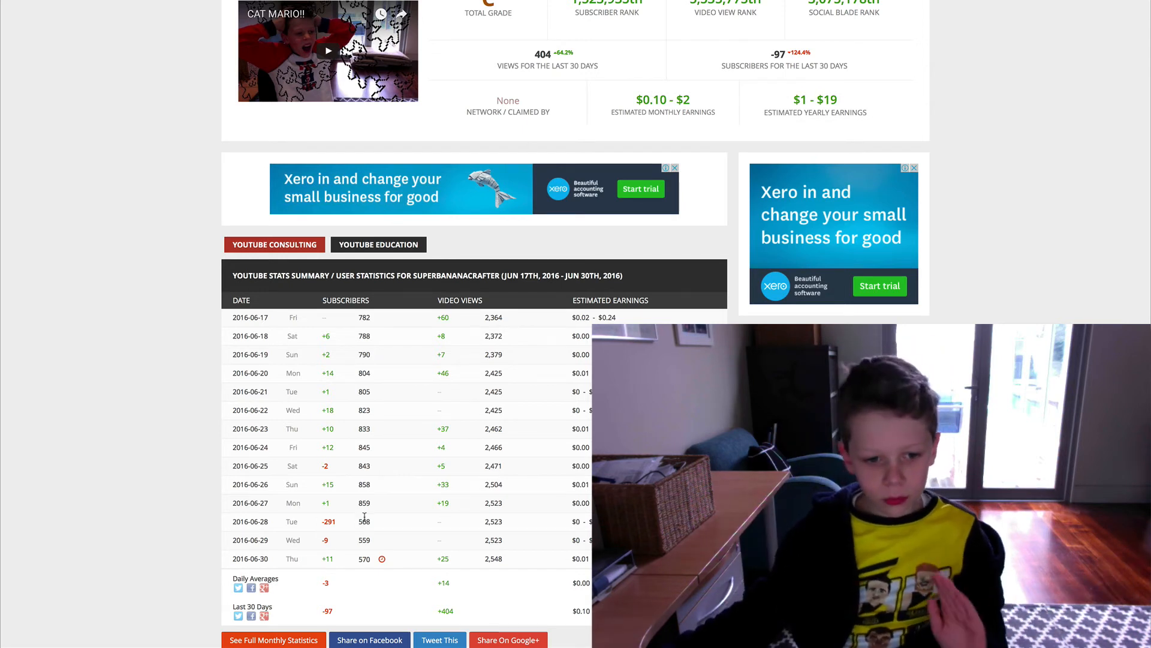
double_click(363, 503)
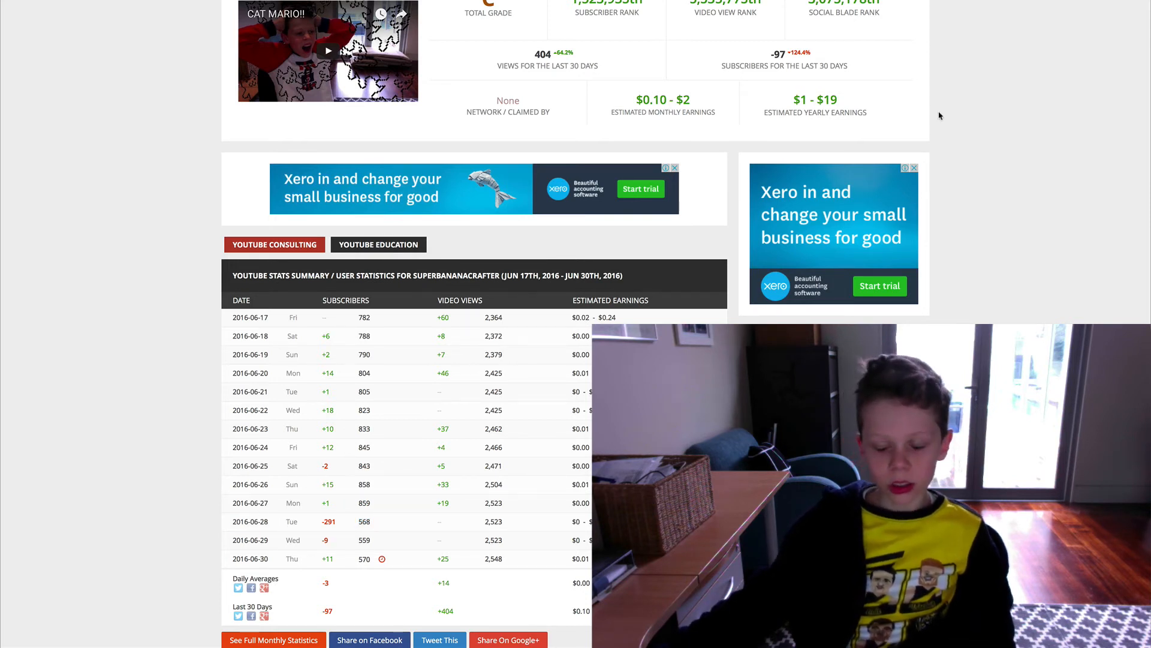
mouse_move(948, 60)
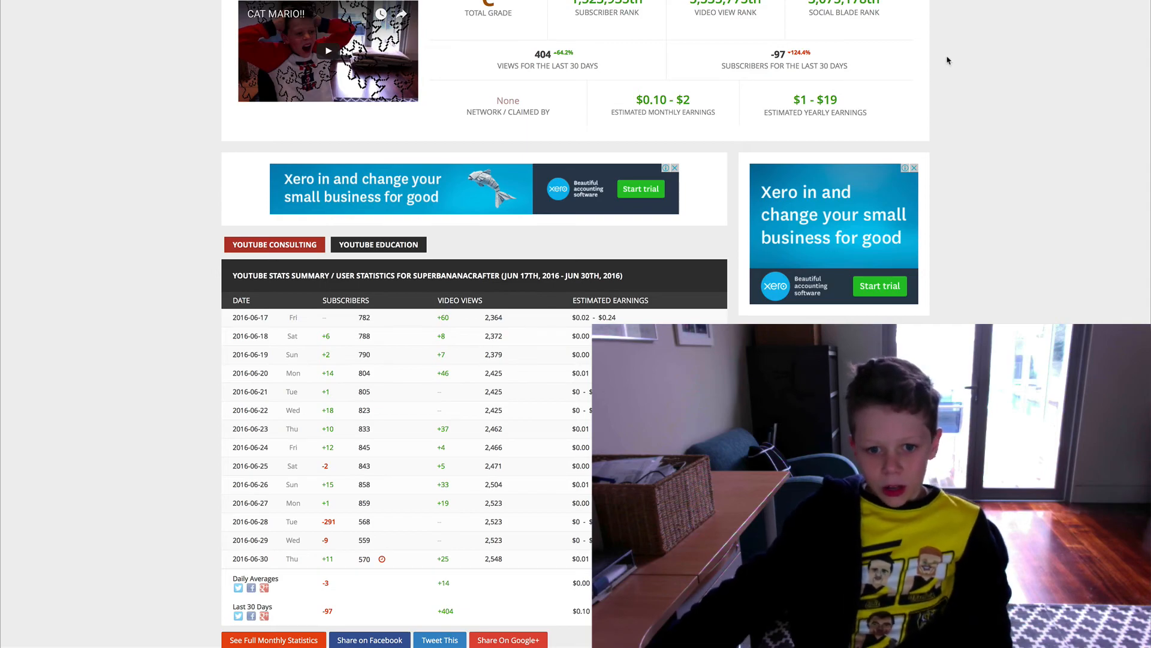